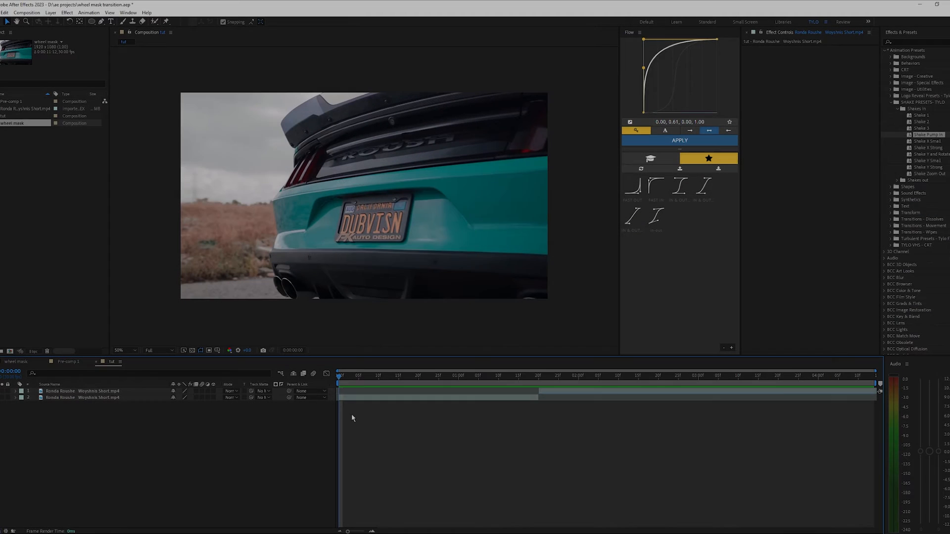
Scrub the current time to about frame 18, where the two car clips overlap
click(447, 375)
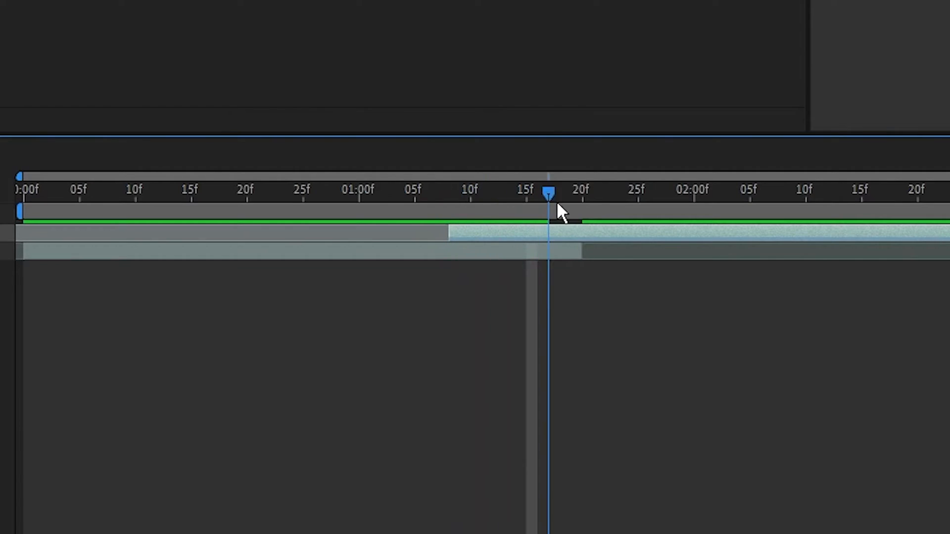
drag(548, 209, 572, 215)
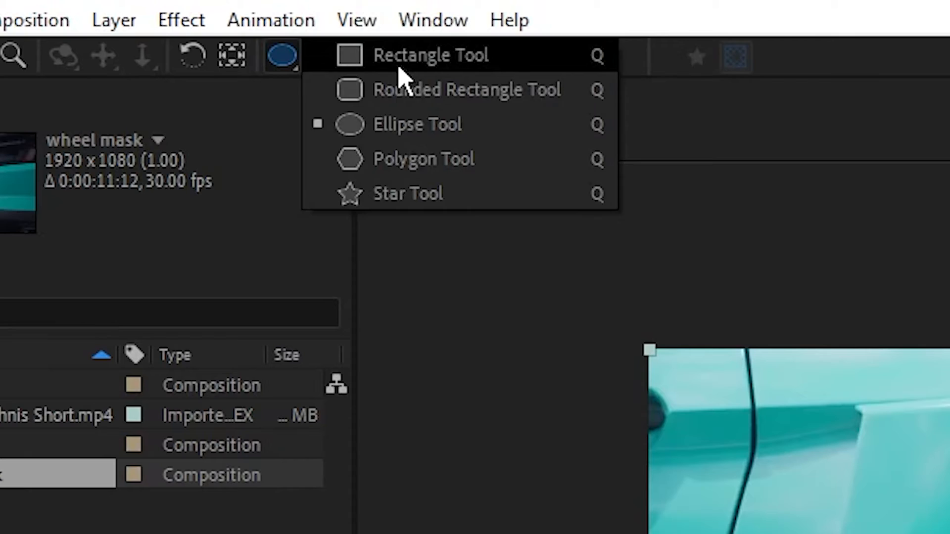
mouse_move(406, 131)
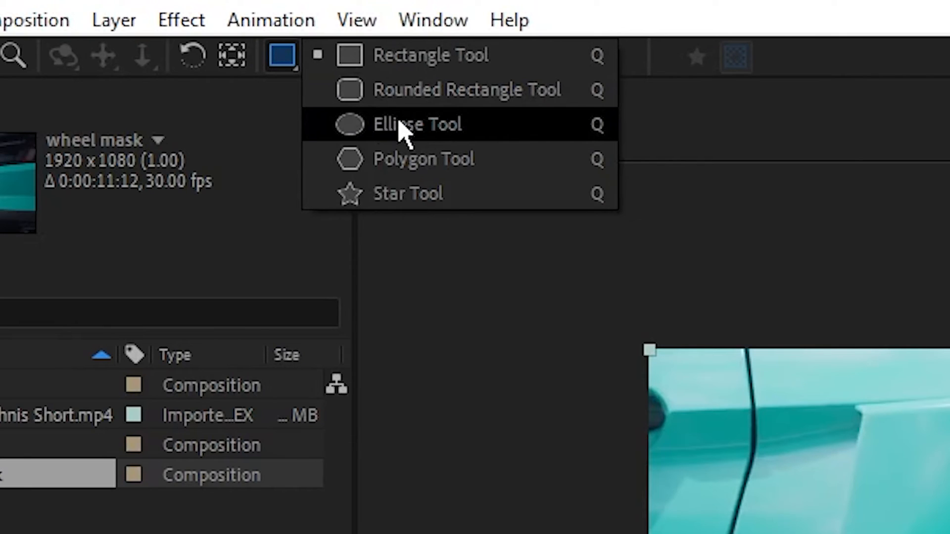
Choose the Ellipse Tool from the toolbar's shape tool flyout
click(416, 125)
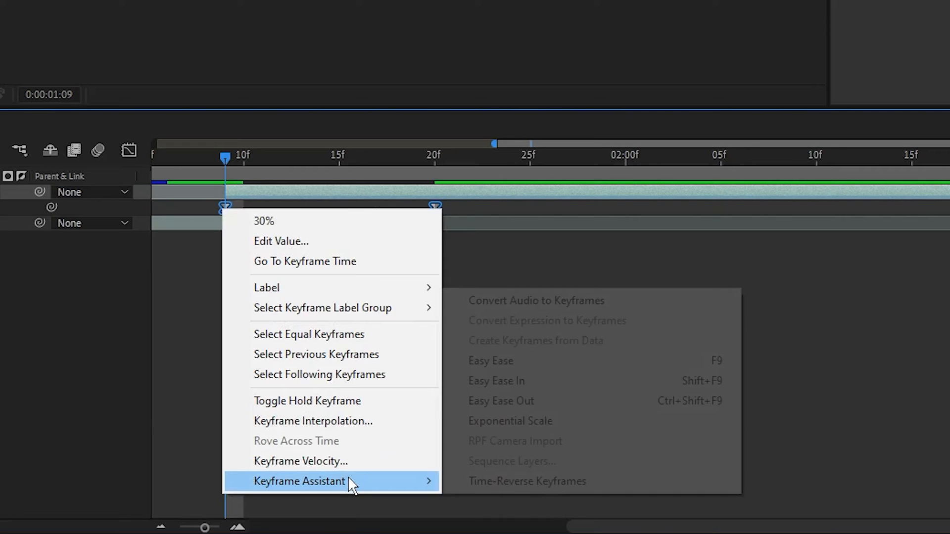
Apply Easy Ease to the wheel's scale keyframes and show the value graph
click(491, 360)
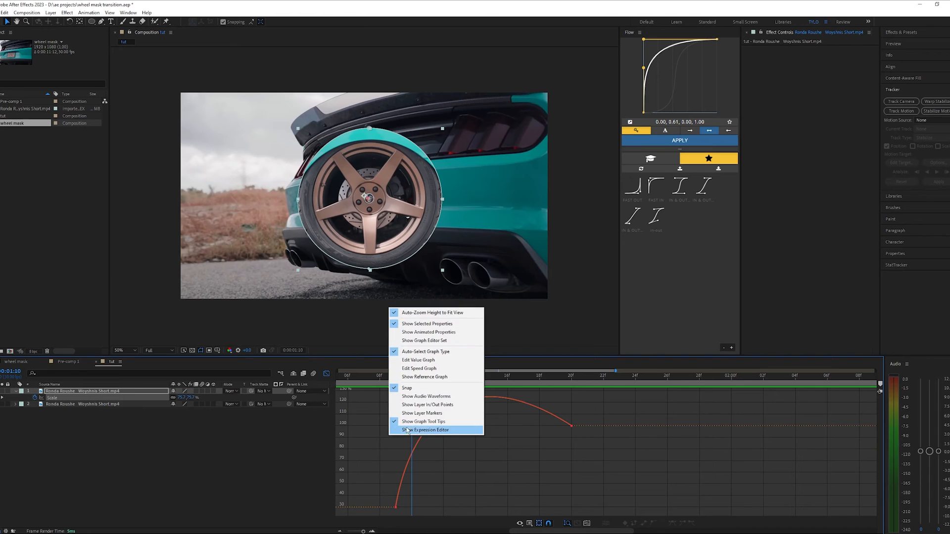
mouse_move(435, 352)
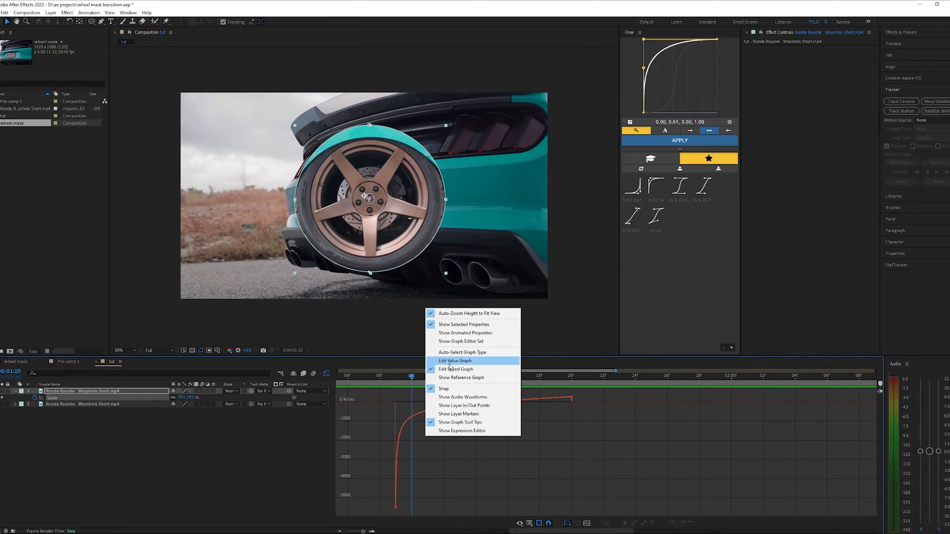
click(454, 360)
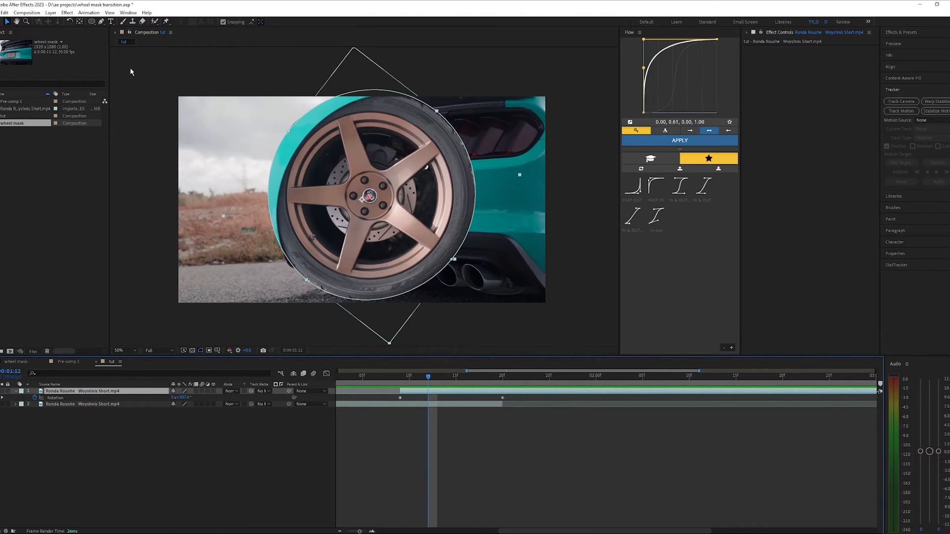
Open the Layer menu to center the wheel layer's anchor point on its content
click(48, 13)
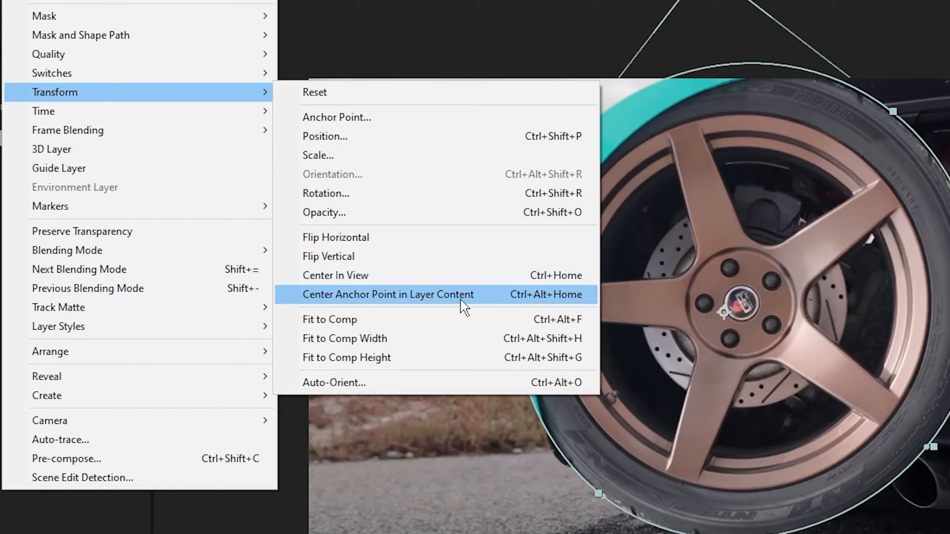
mouse_move(406, 304)
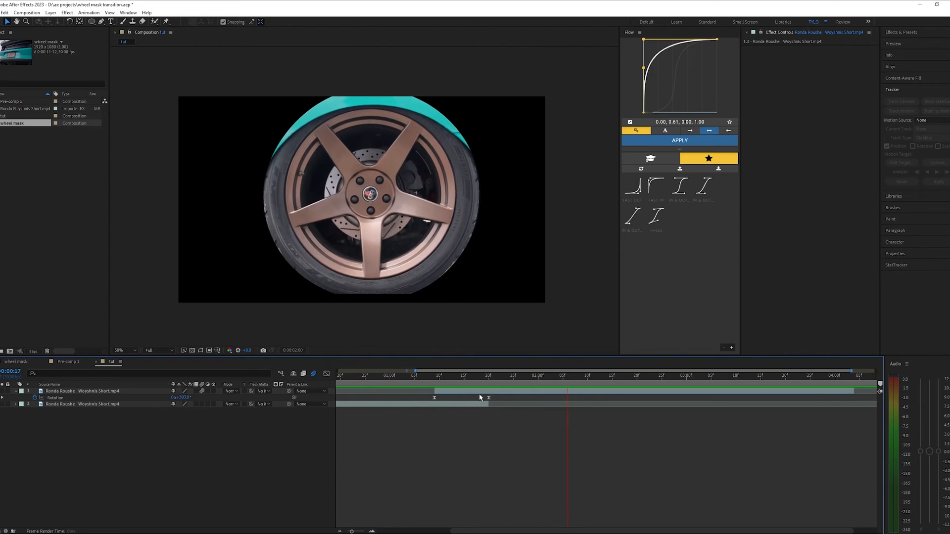
Clear the copied scale and rotation animation from the duplicated car clip
click(548, 376)
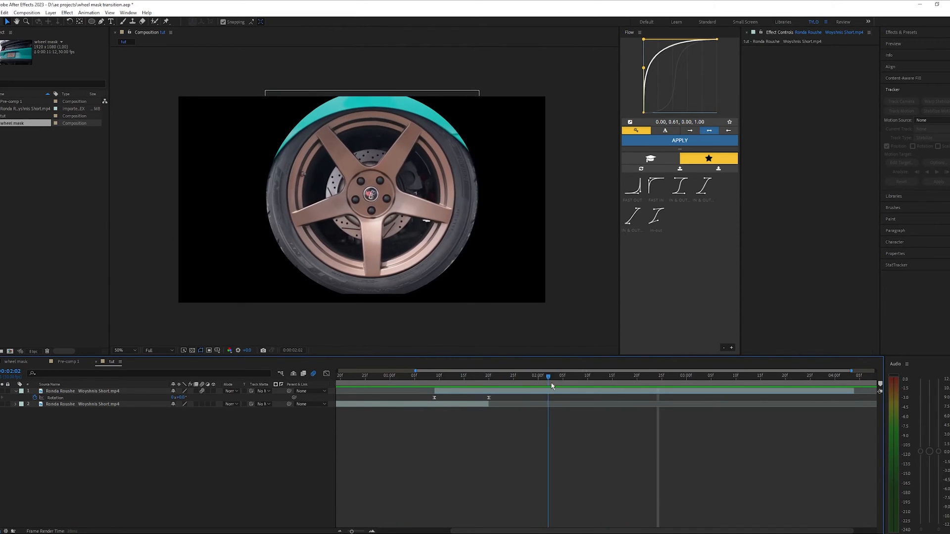
click(480, 375)
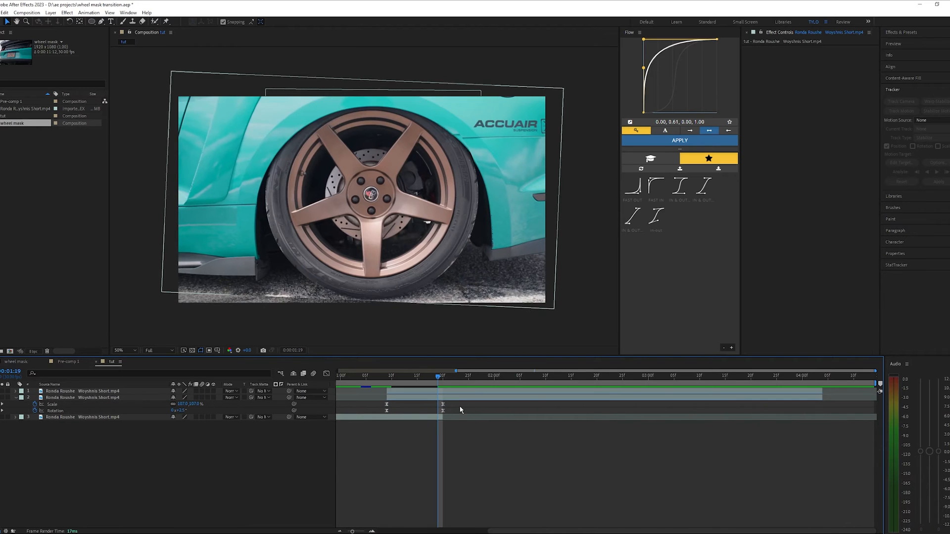
click(75, 398)
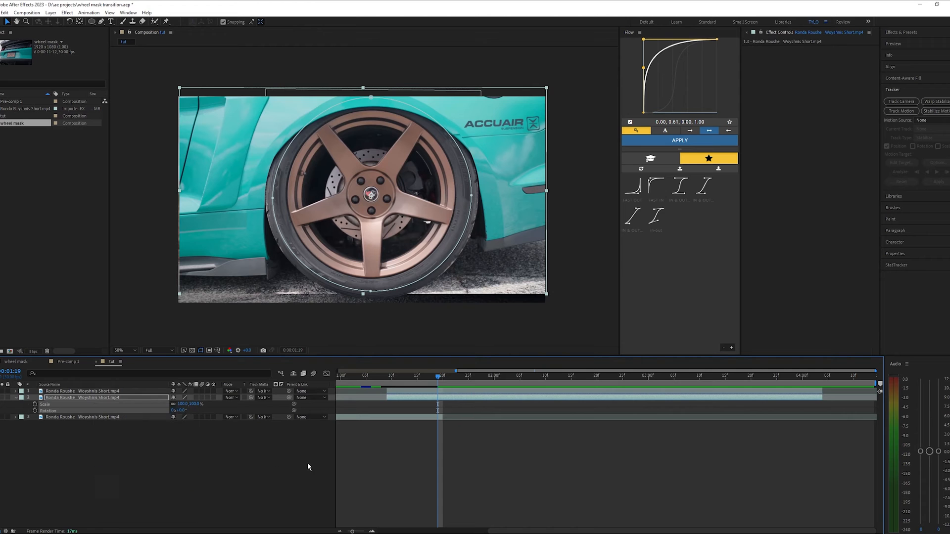
Select the two wheel layers, including the middle layer, for pre-composing
click(412, 376)
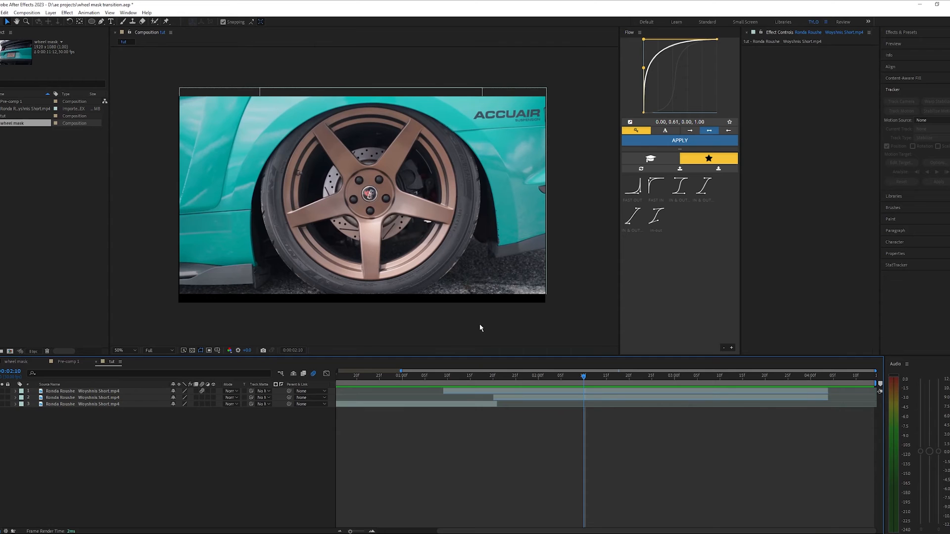
mouse_move(367, 309)
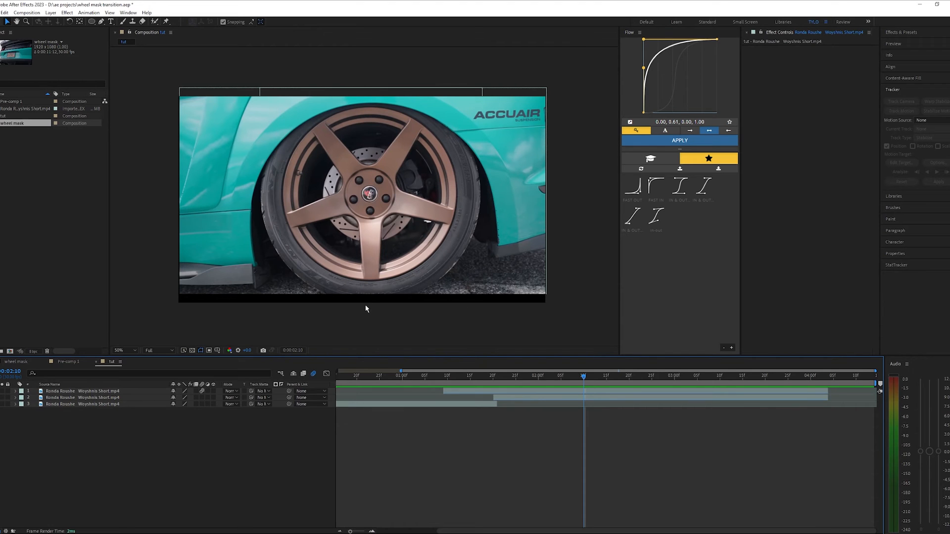
click(122, 351)
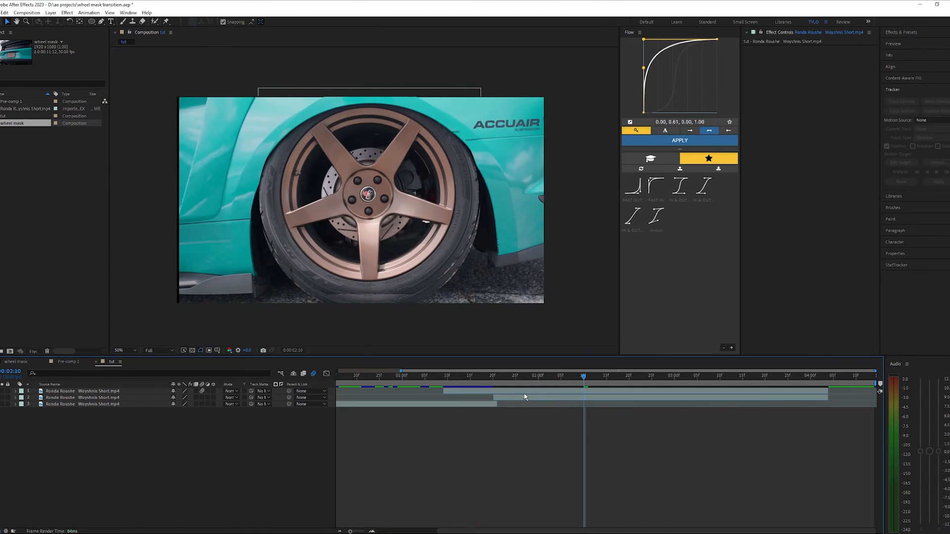
click(529, 376)
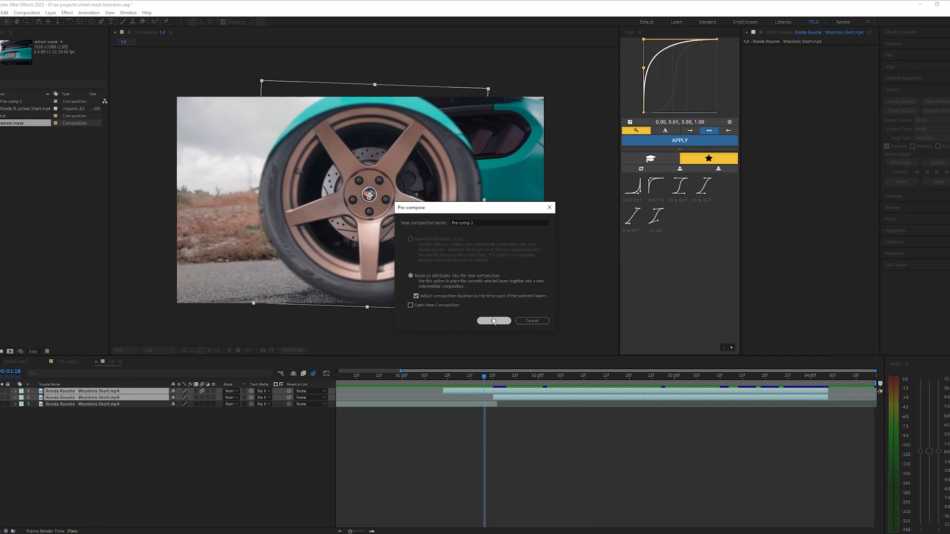
Confirm Pre-comp 2, then nest it with the clip below into Pre-comp 3 via Ctrl+Shift+C
click(493, 321)
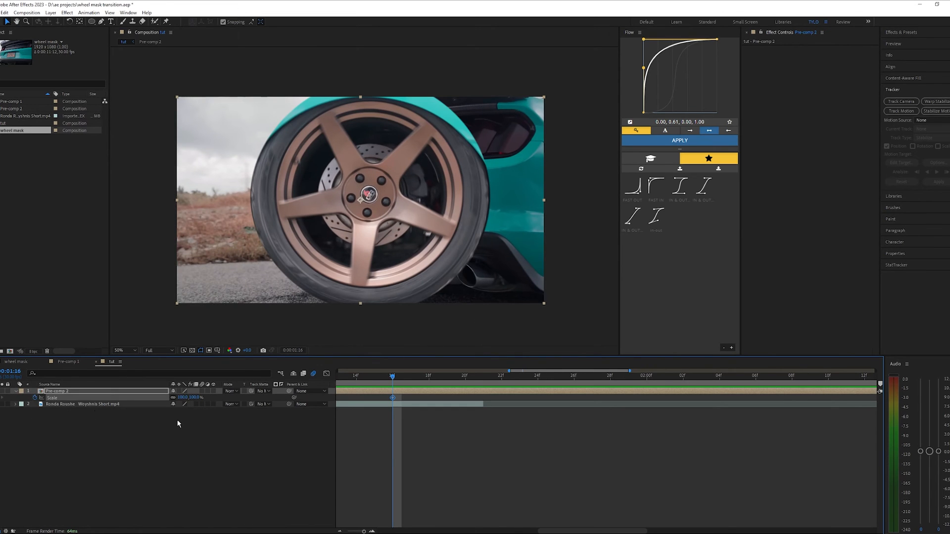
click(484, 377)
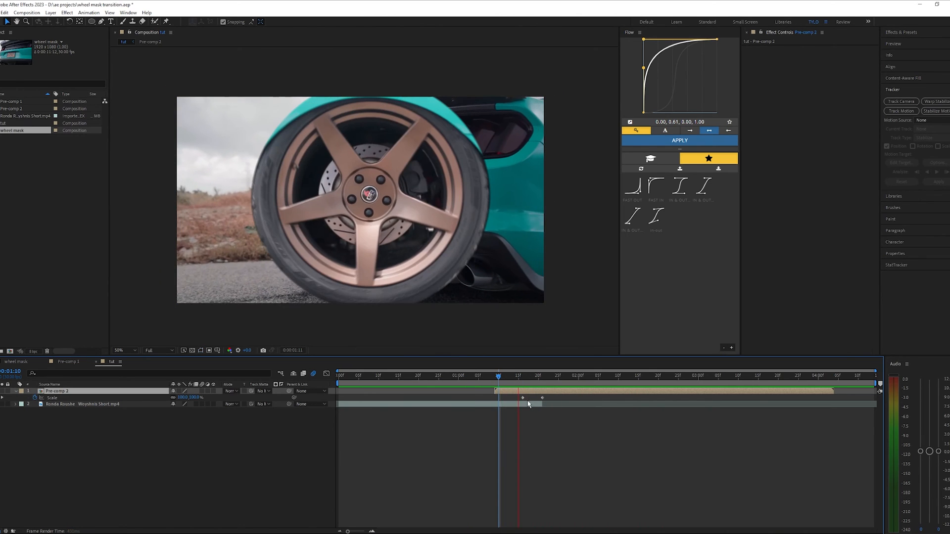
key(ctrl+shift+c)
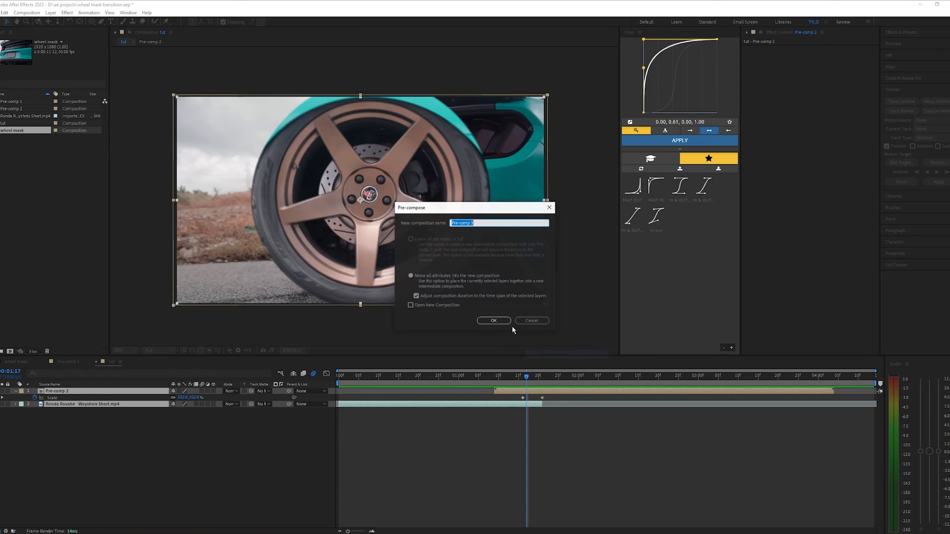
click(493, 320)
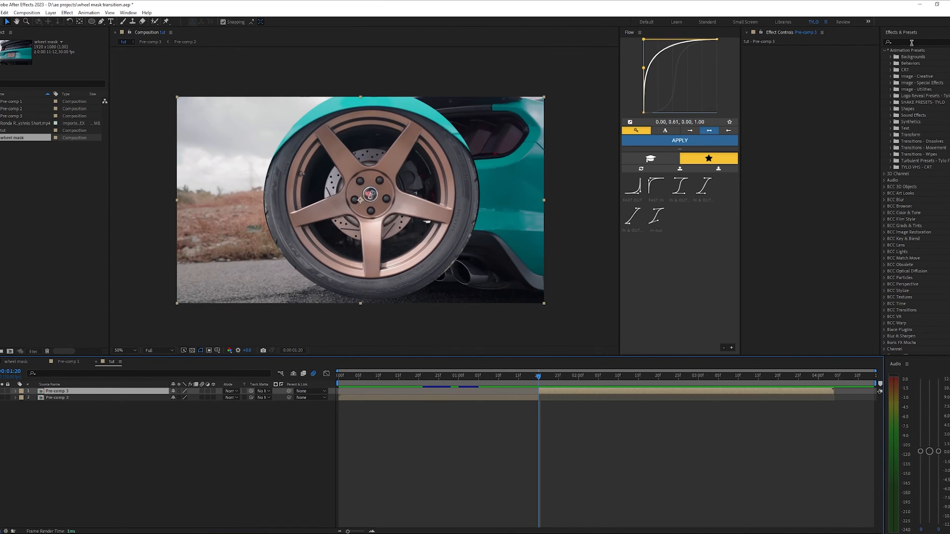
Search 'shake' in Effects & Presets, expand the Shake presets, and preview around one second
text(shake)
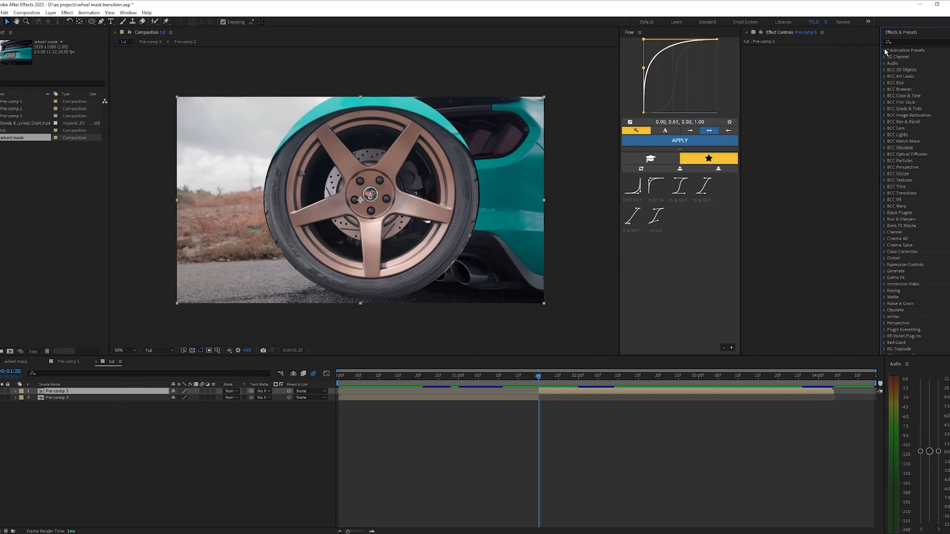
click(883, 50)
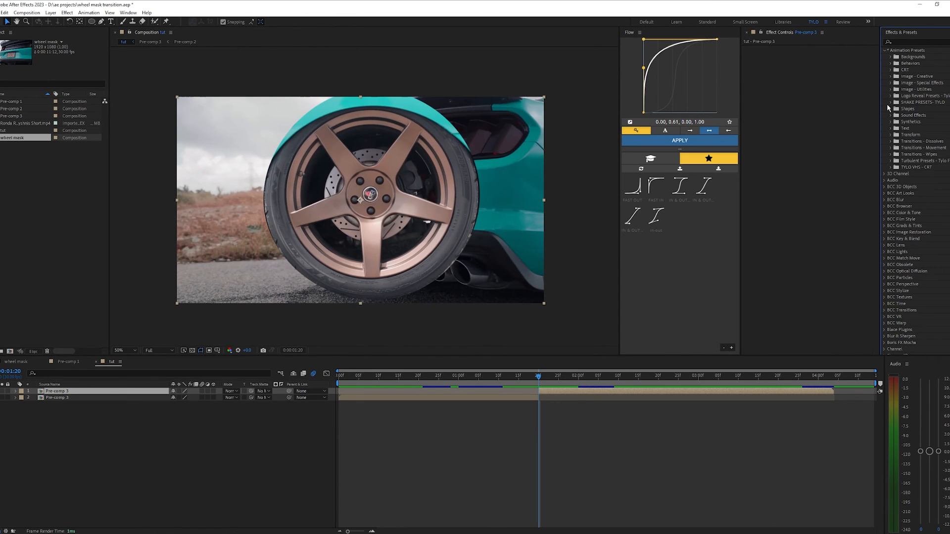
click(890, 102)
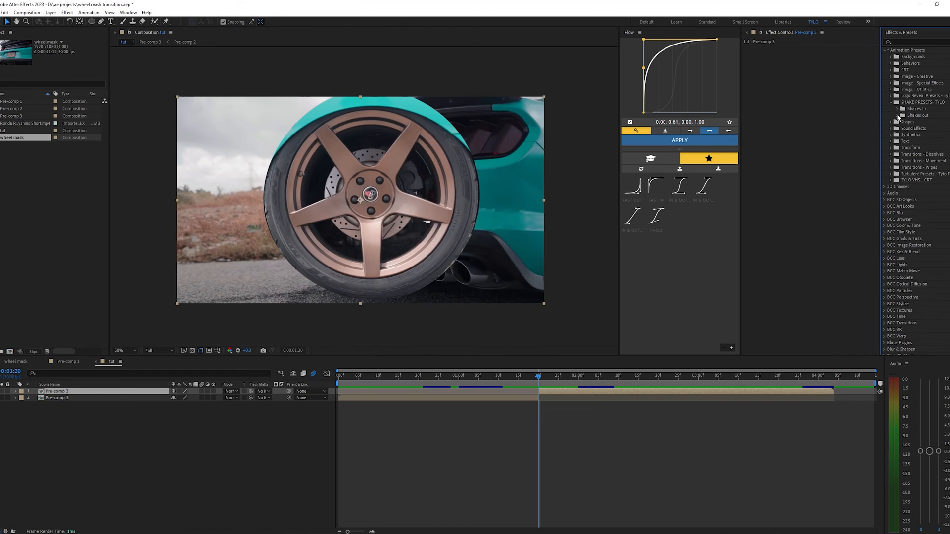
click(895, 115)
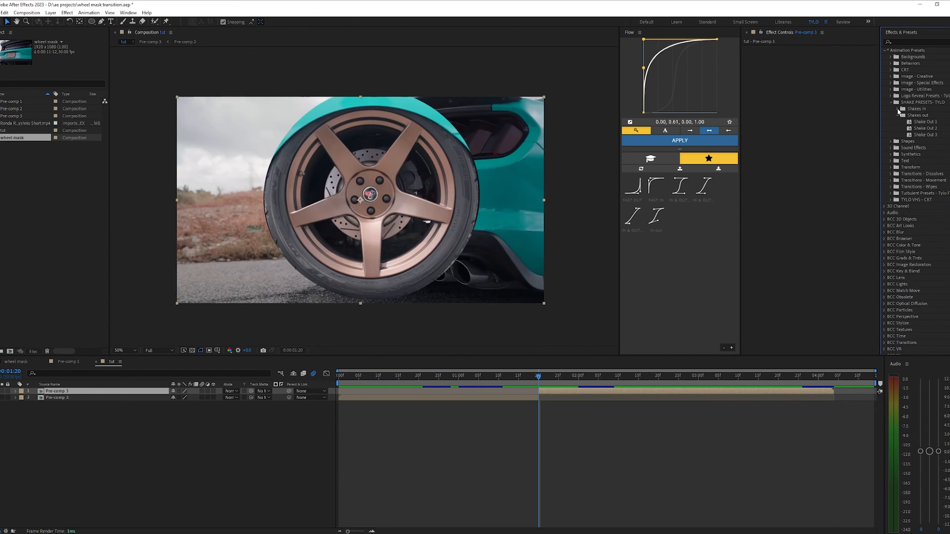
click(895, 109)
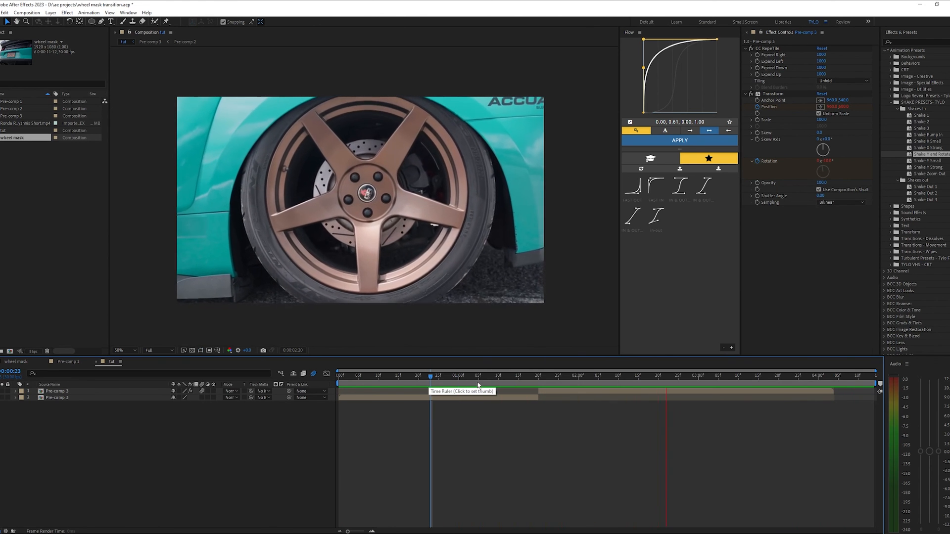
click(466, 376)
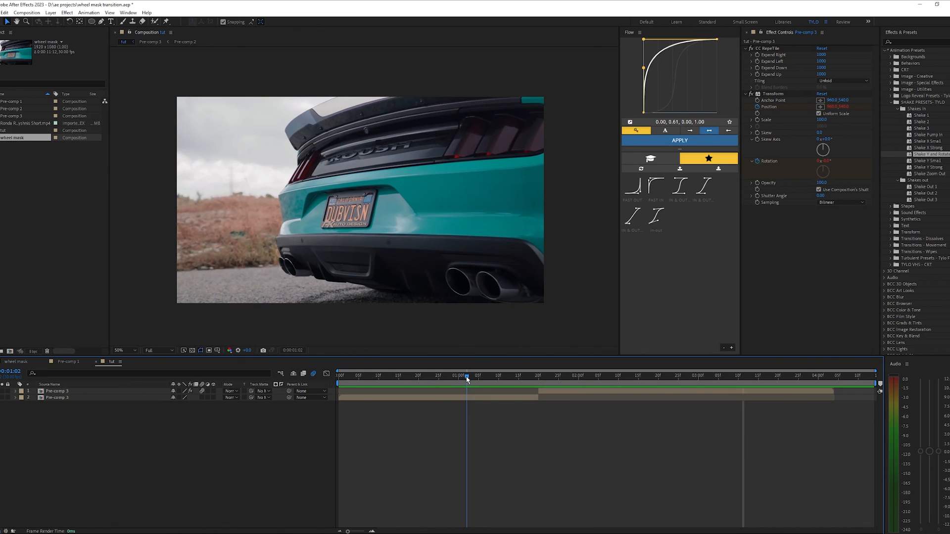